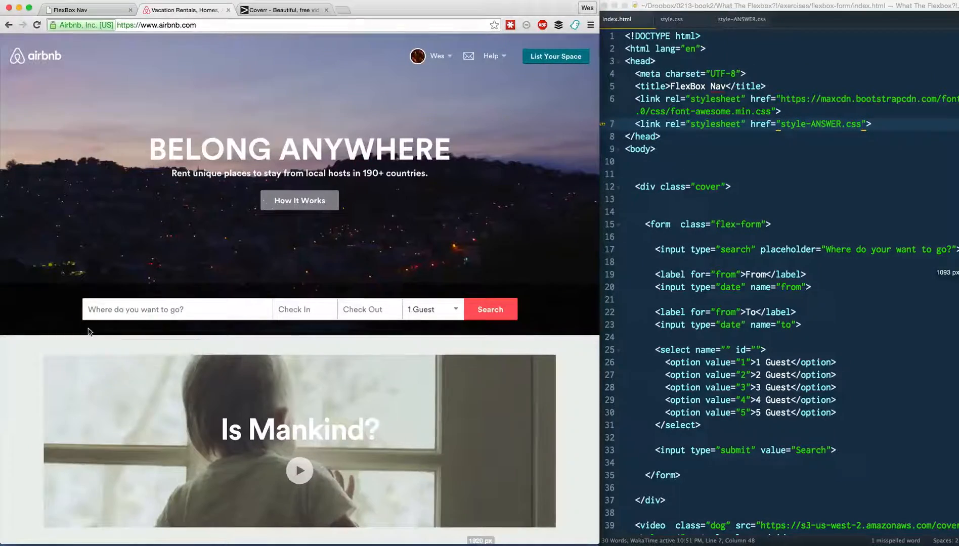
mouse_move(474, 323)
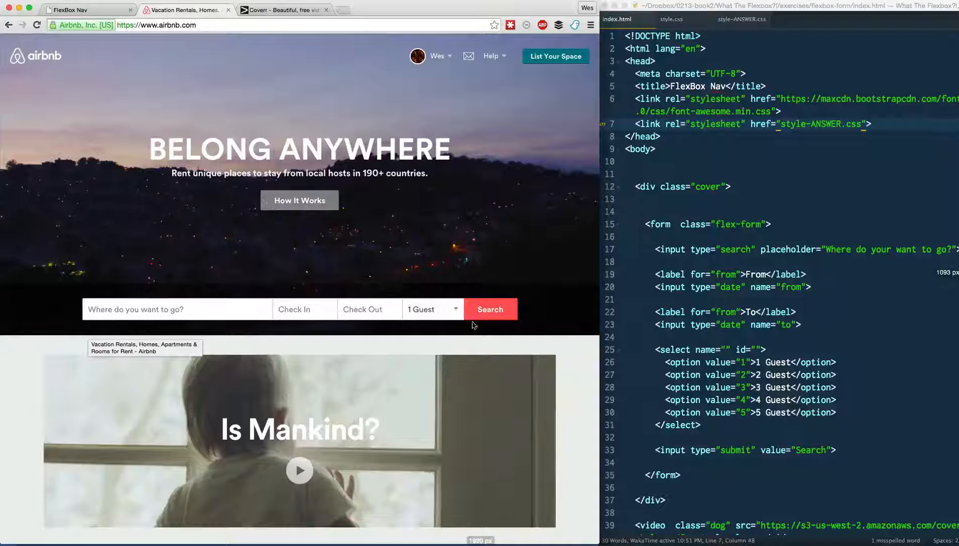
Explore the real Airbnb bar's destination, check-in date and guest controls without changing anything.
left_click(176, 308)
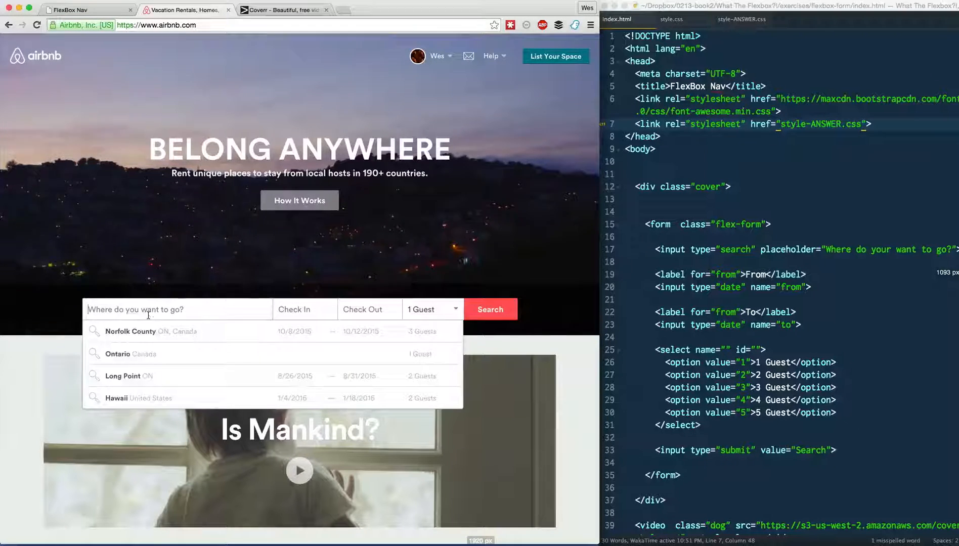
left_click(303, 309)
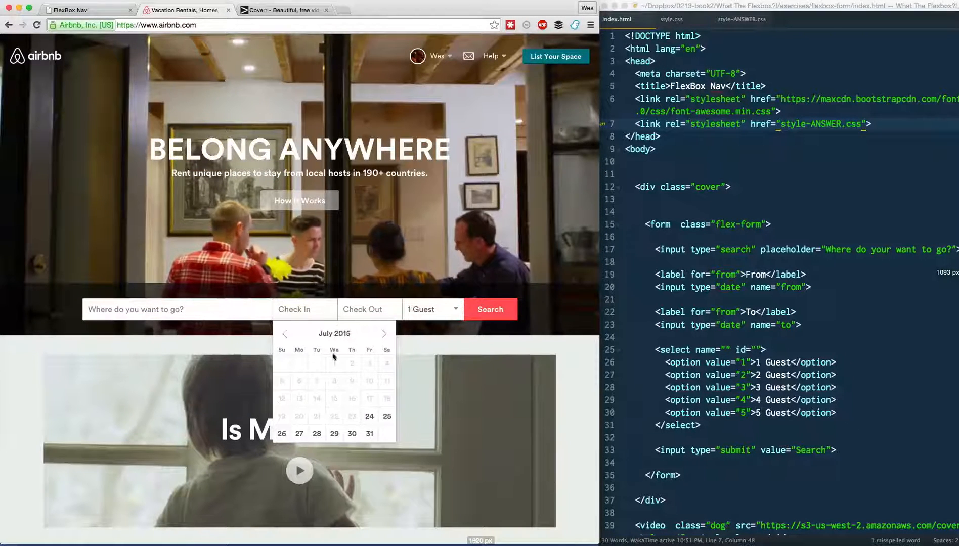
left_click(428, 308)
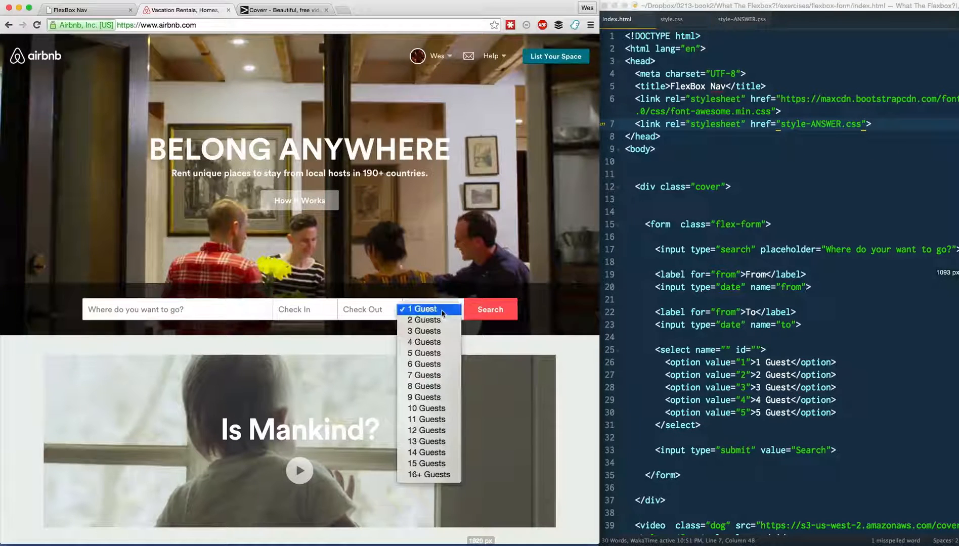
left_click(418, 308)
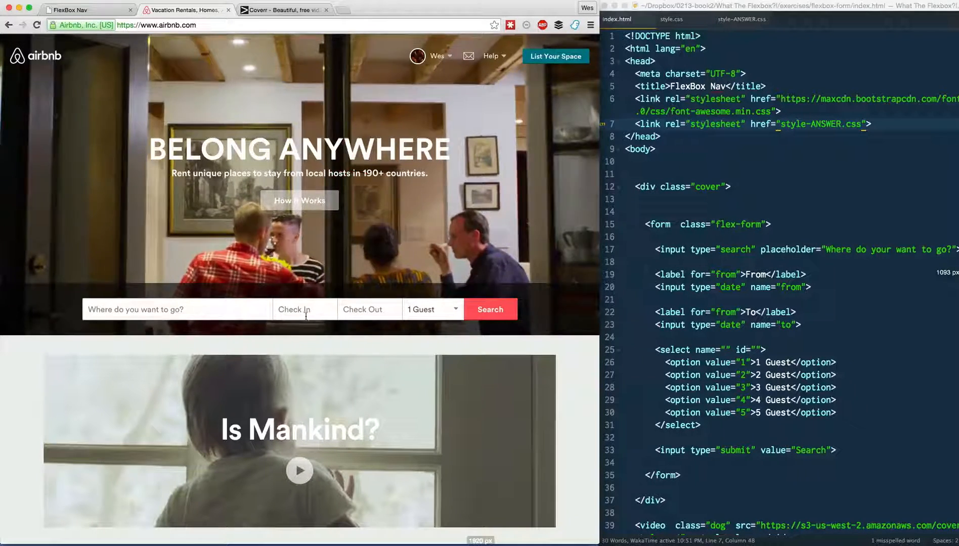
mouse_move(510, 265)
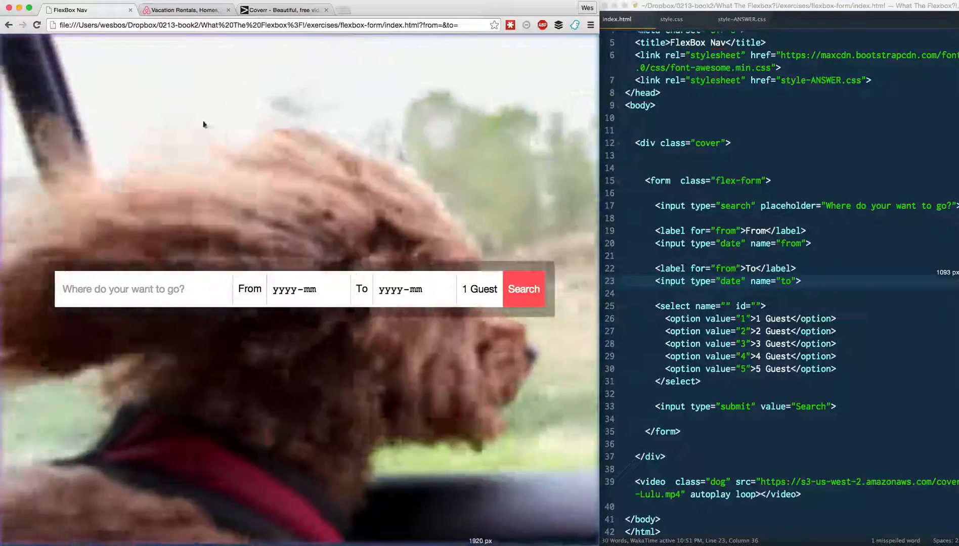
Try the demo's From date field, preview Coverr's Ideas video, and return to the flexbox demo.
left_click(299, 288)
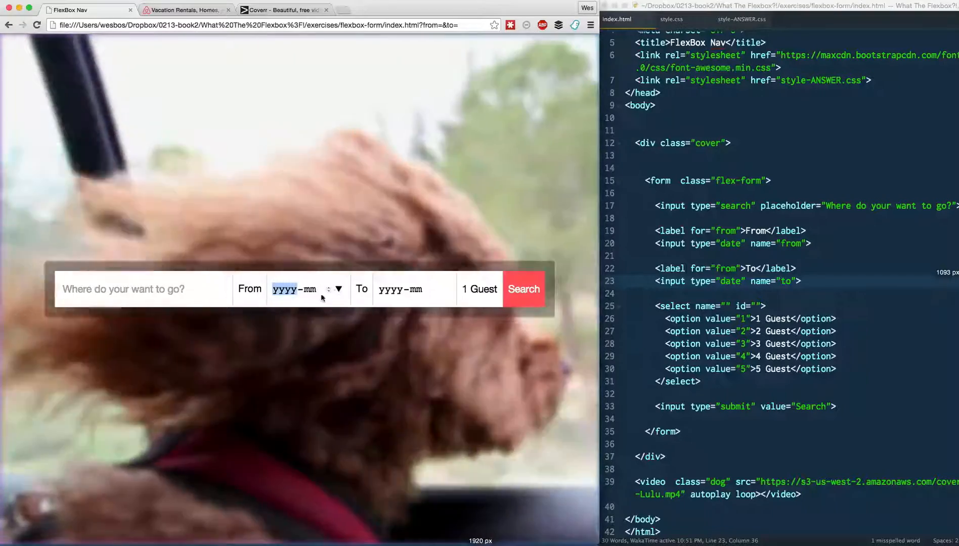
left_click(307, 288)
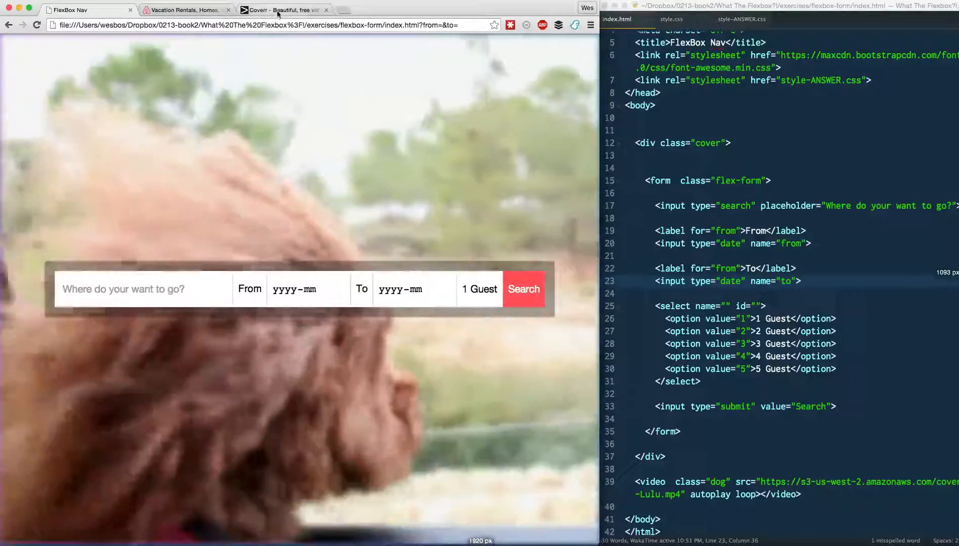
left_click(281, 10)
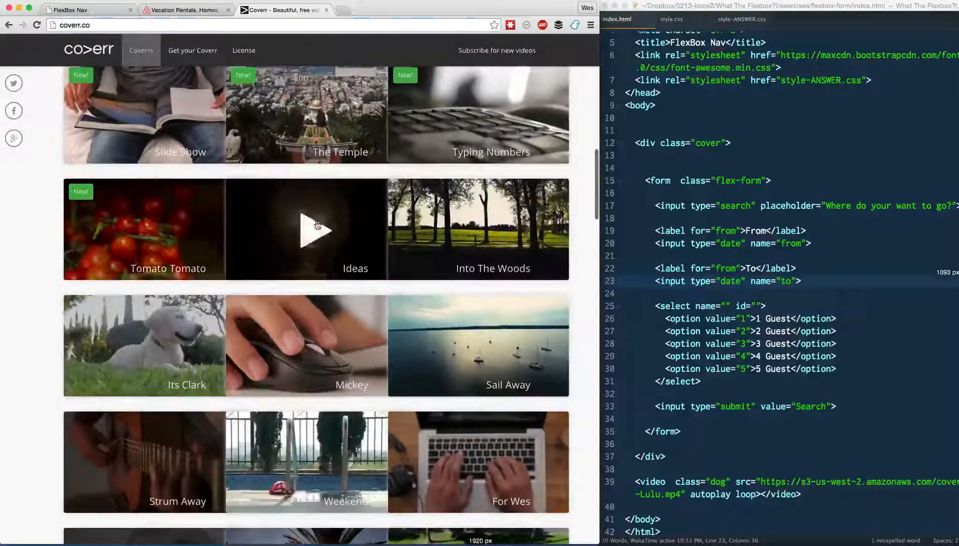
left_click(318, 230)
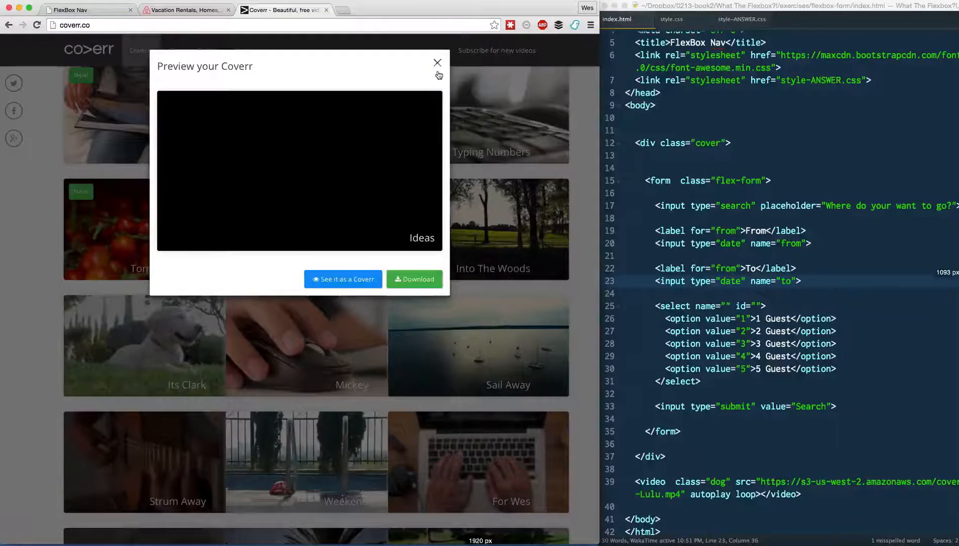
left_click(437, 63)
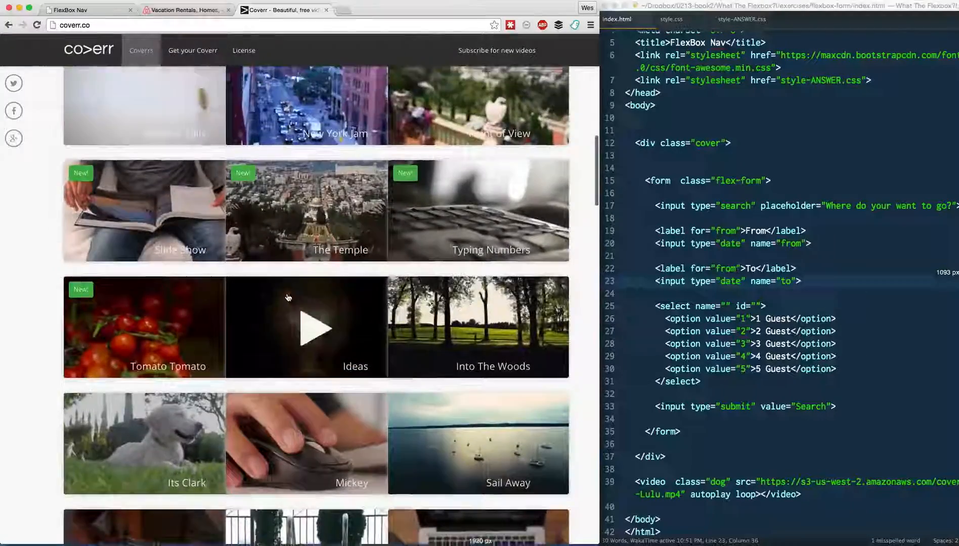
left_click(86, 10)
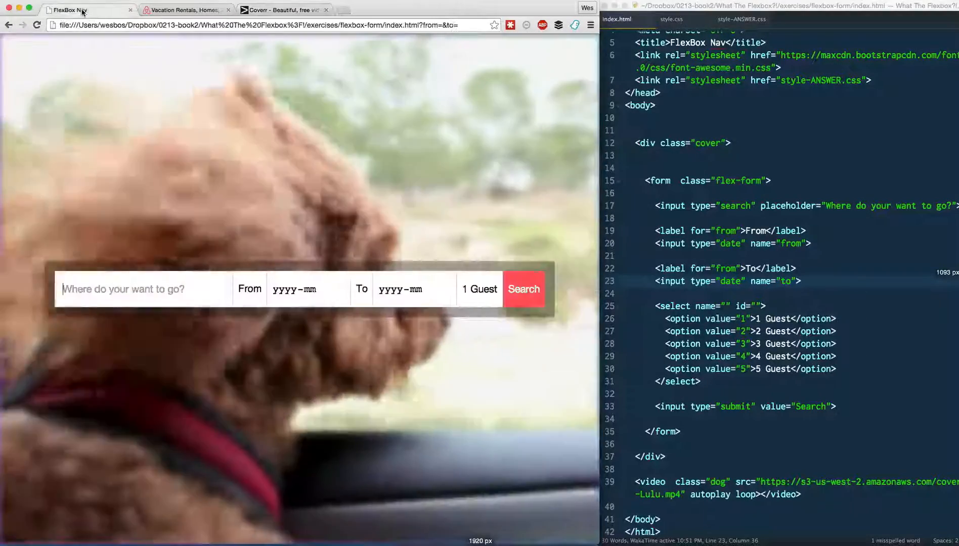
Link index.html to style.css instead of style-ANSWER.css and reload the unstyled form.
scroll("up", 3)
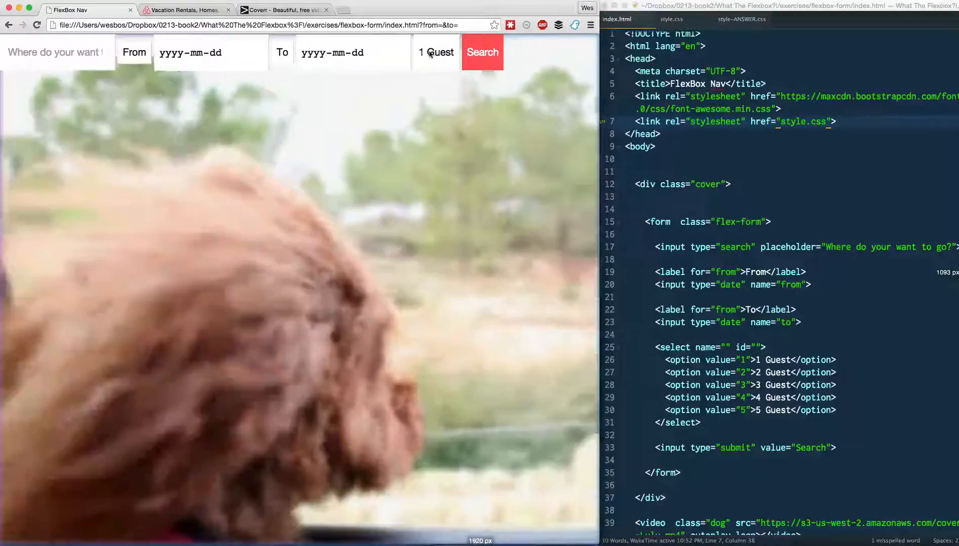
left_click(349, 52)
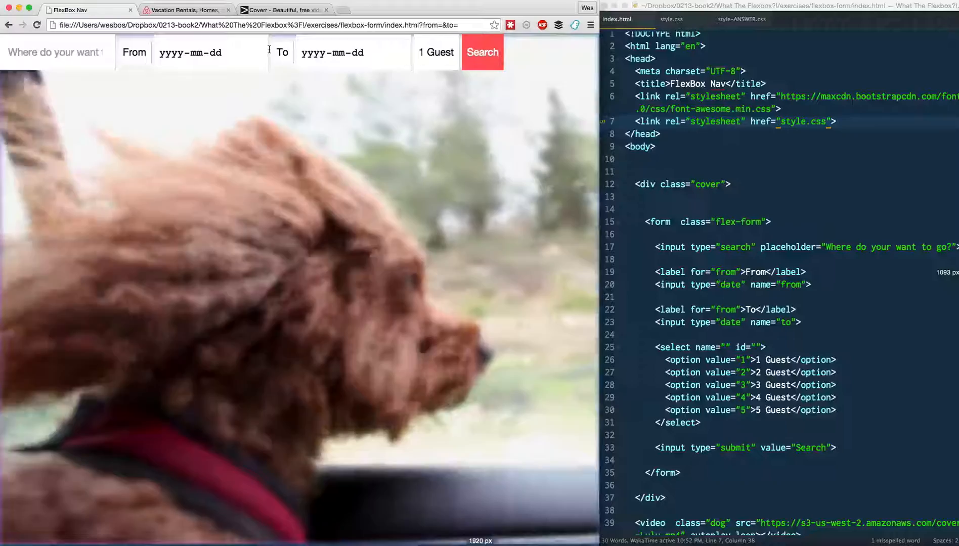
left_click(195, 52)
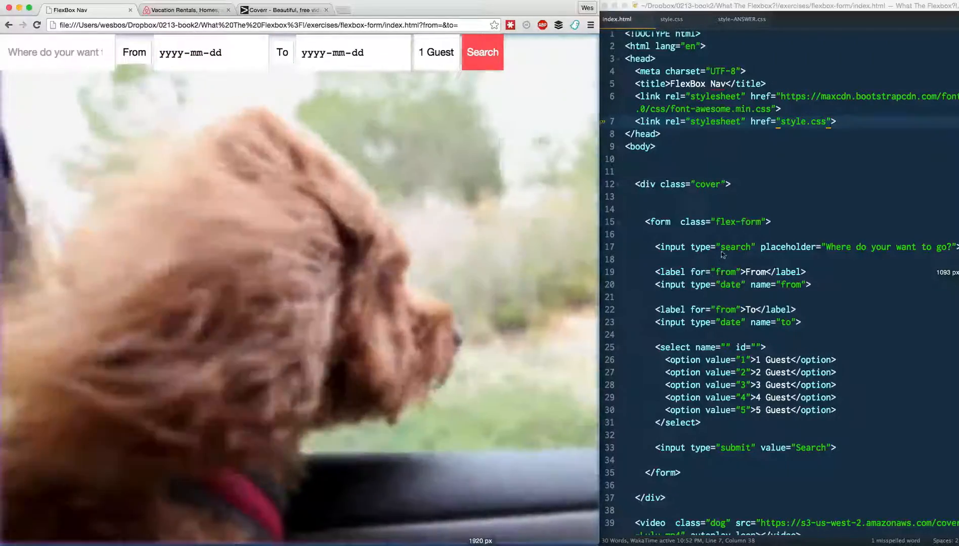
scroll("down", 3)
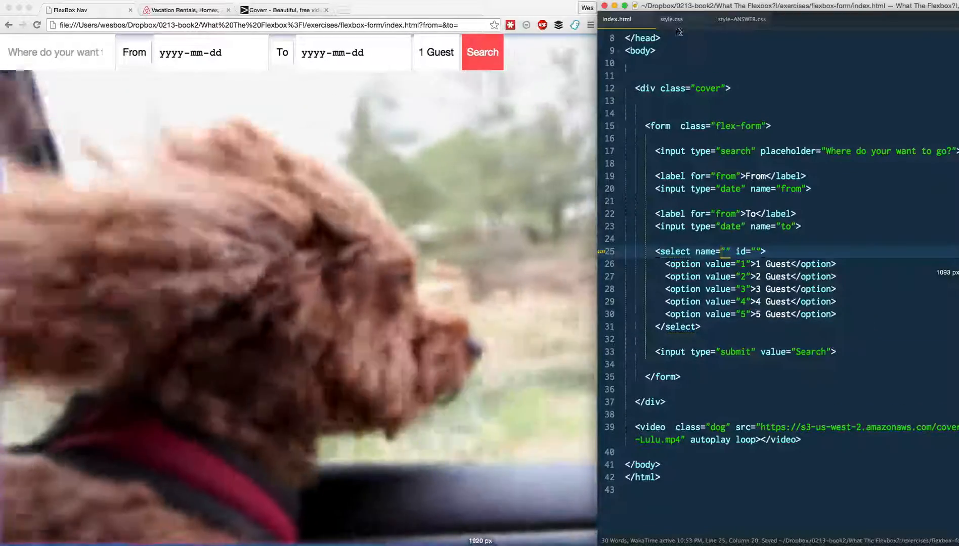
Add a .cover rule with display:flex in style.css and check the page markup.
left_click(670, 20)
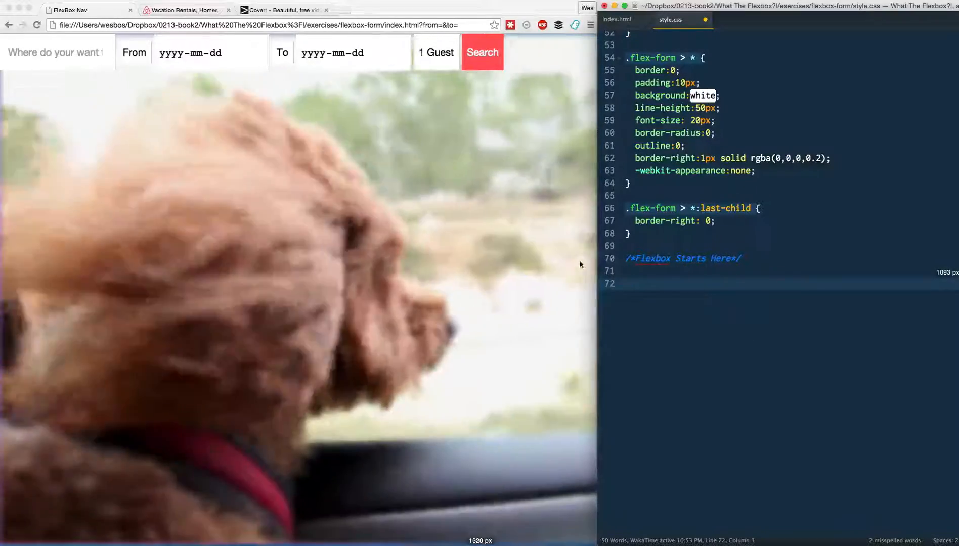
mouse_move(461, 254)
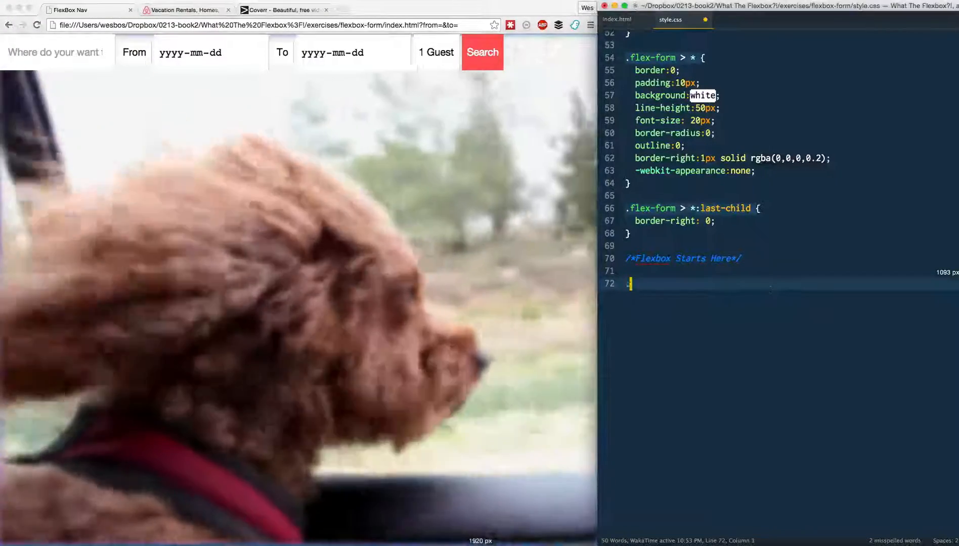
type(".cover {")
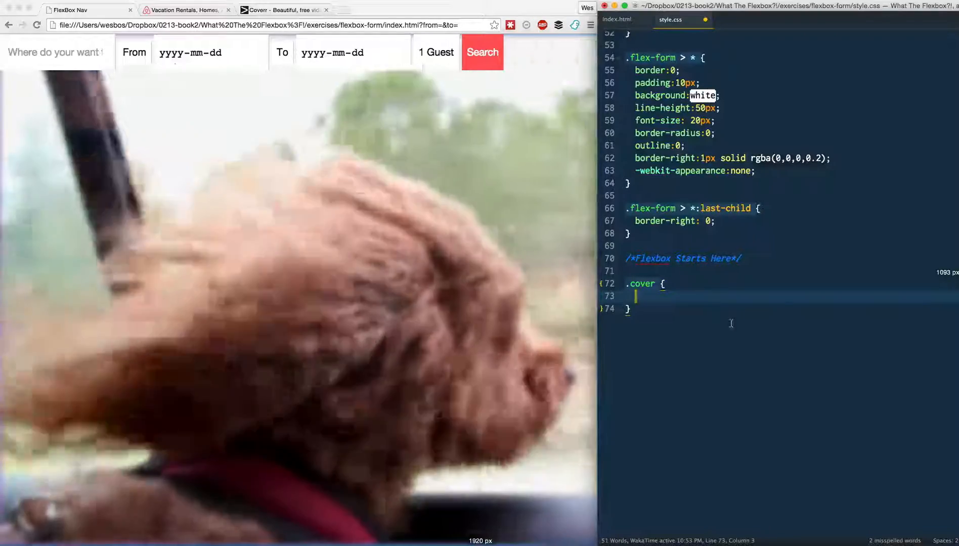
type("disp")
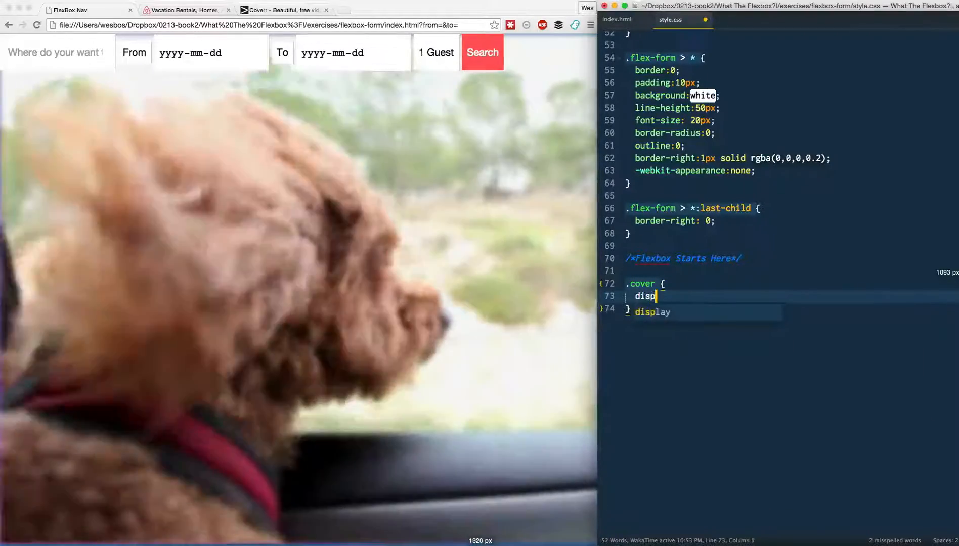
type("lay:flex;")
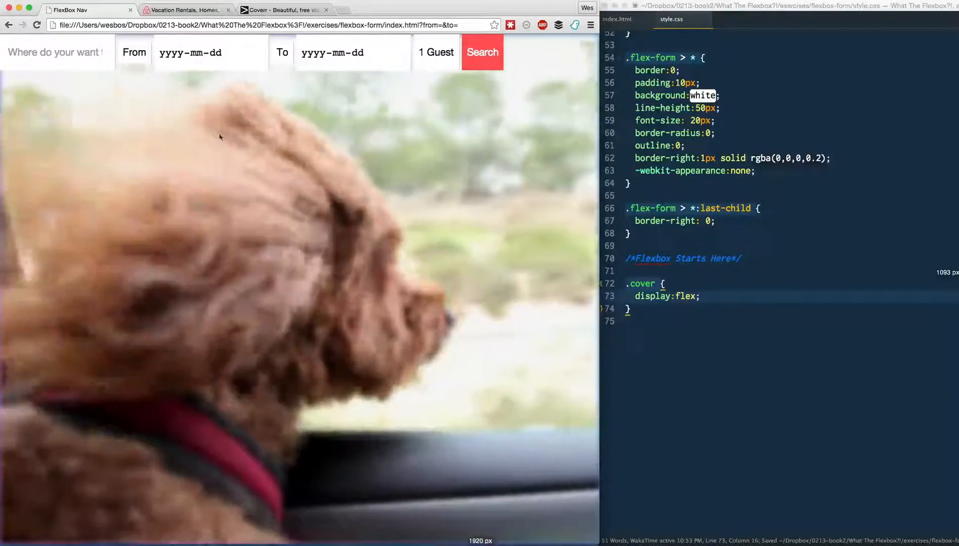
left_click(616, 20)
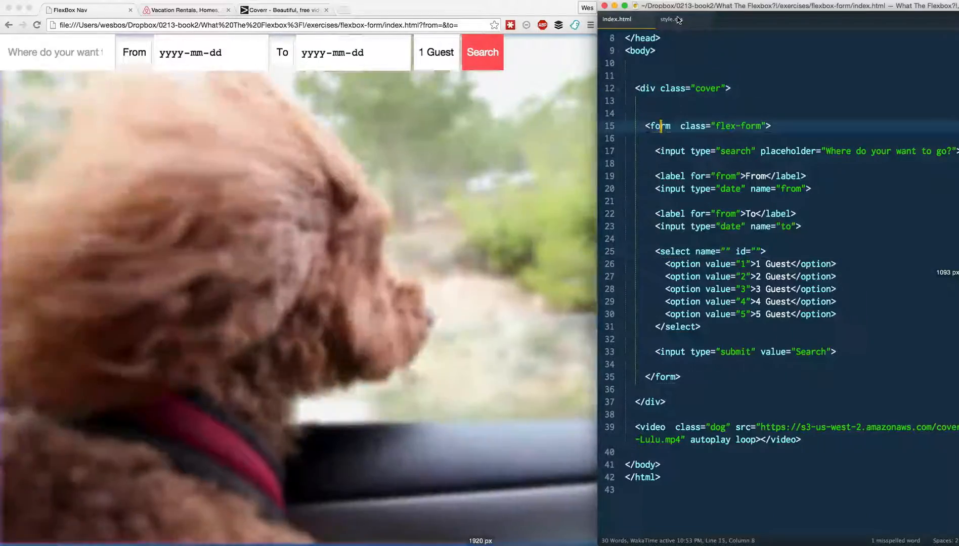
left_click(667, 19)
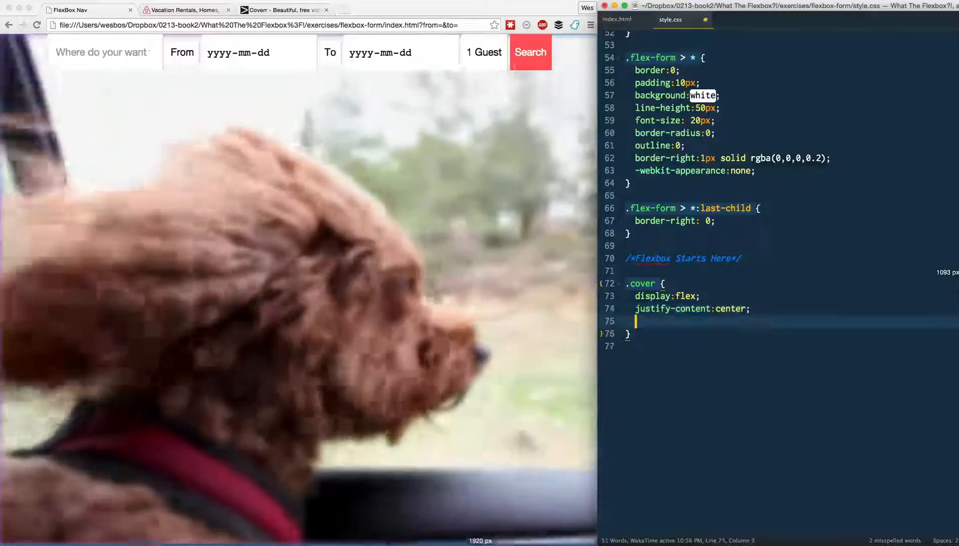
Add align-items:center to .cover so the form sits mid-page over the video.
type("align-items:;")
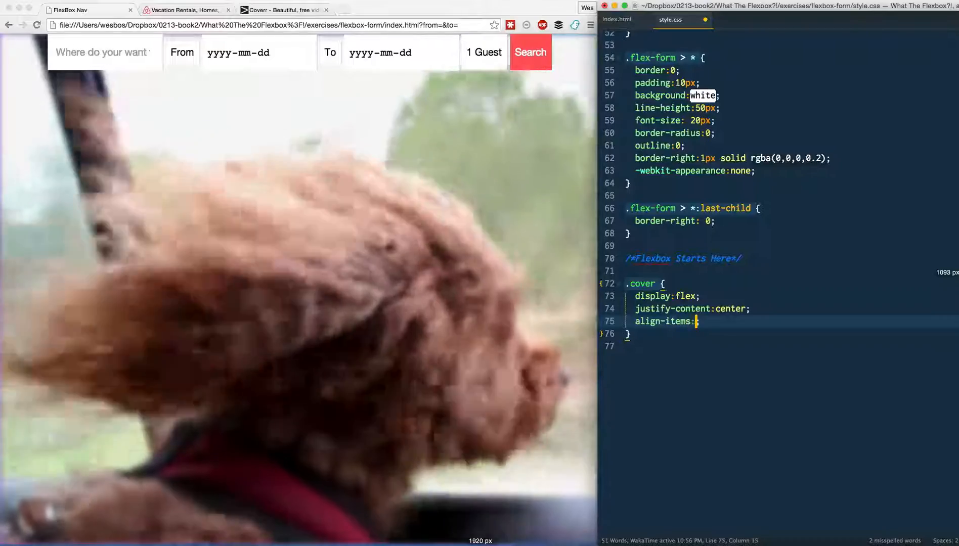
type("center;")
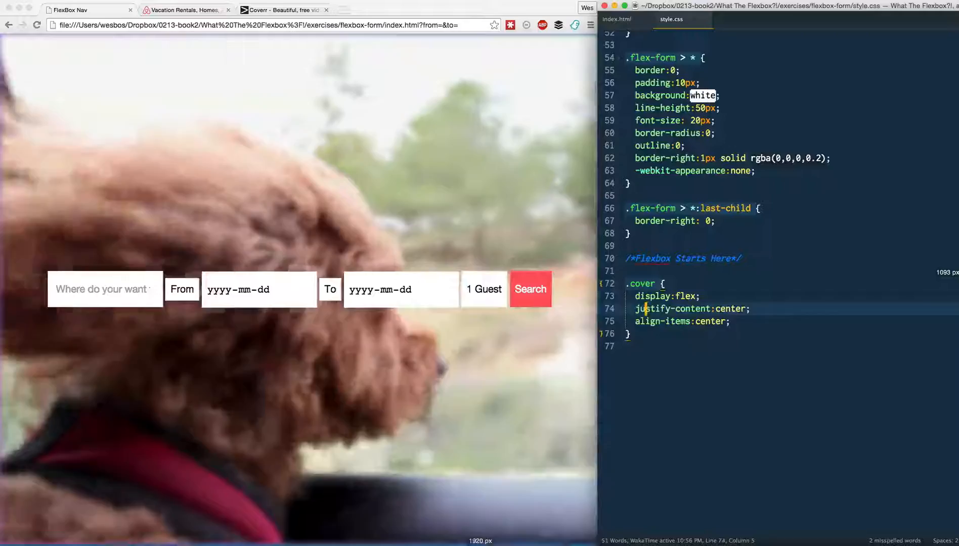
left_click(618, 19)
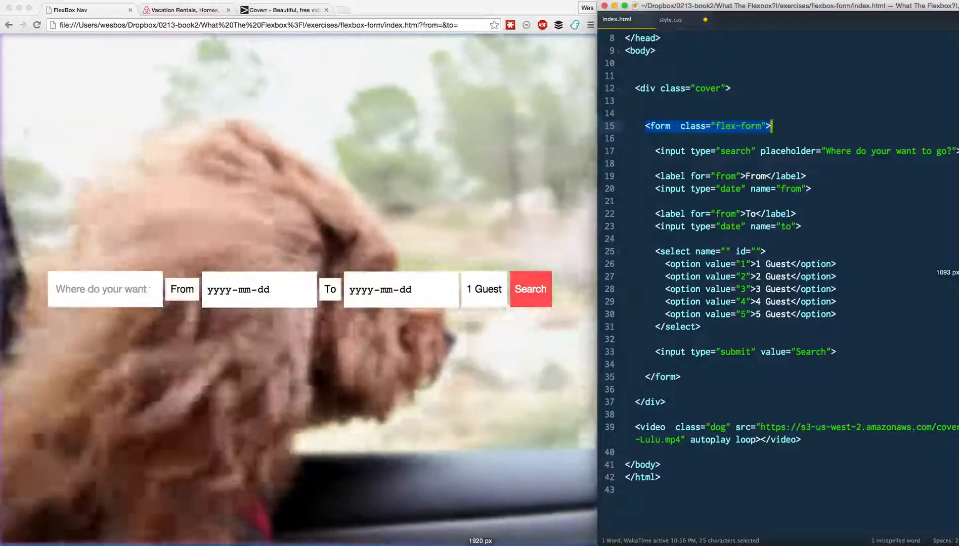
Start a .flex-form rule with display:flex, confirming the form's class in the markup.
left_click(669, 20)
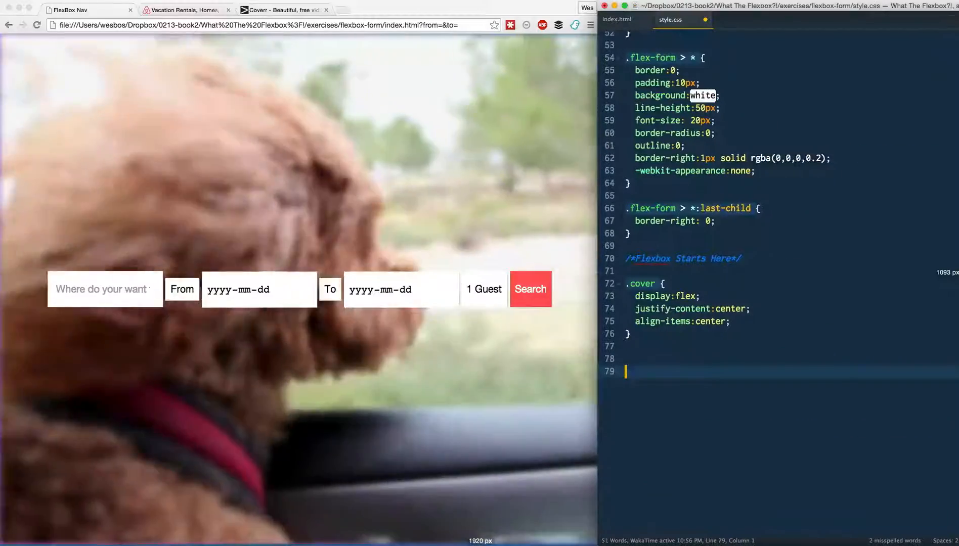
type(".flex-")
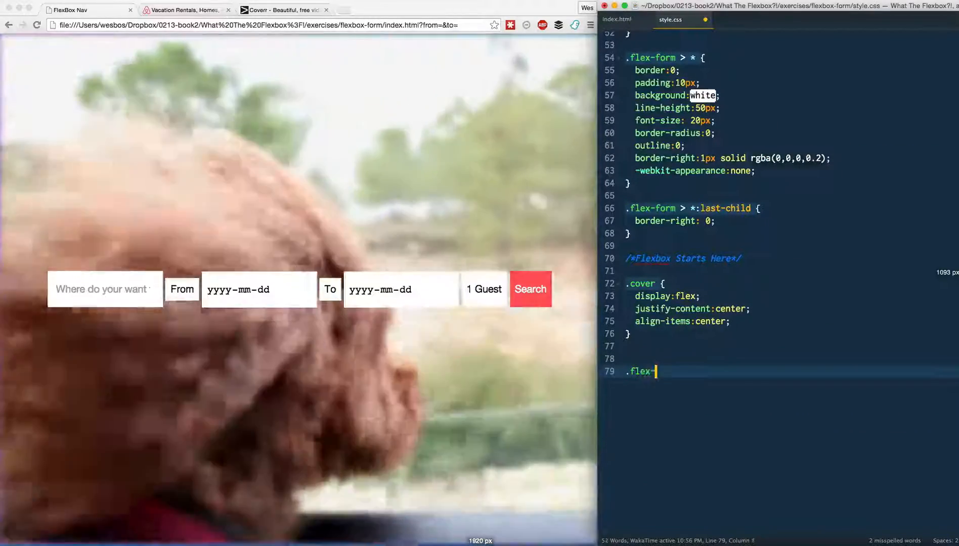
type("form {")
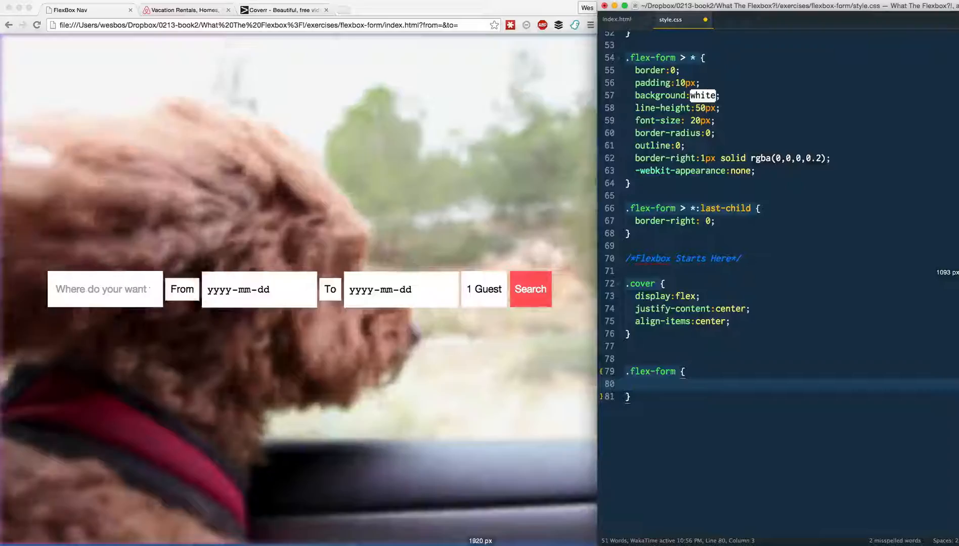
type("display:flex;")
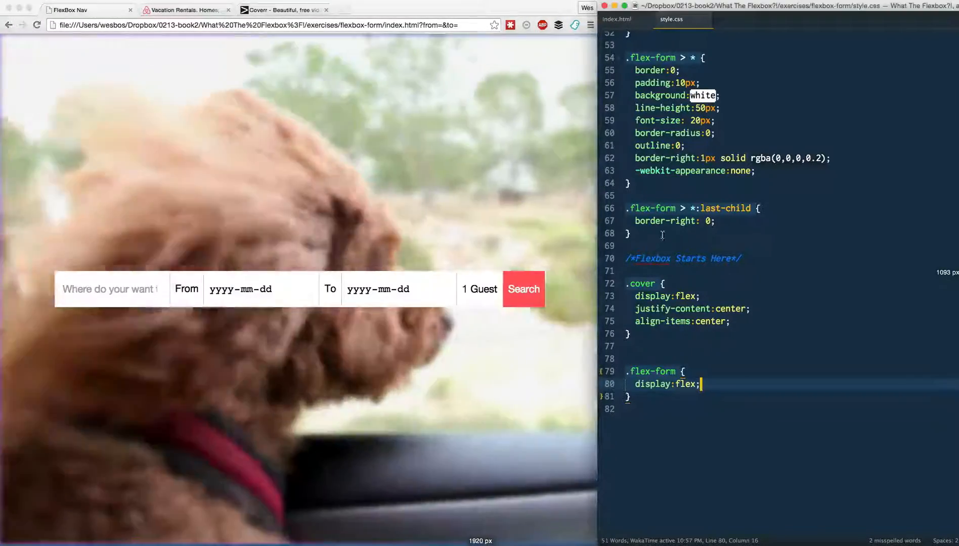
left_click(617, 20)
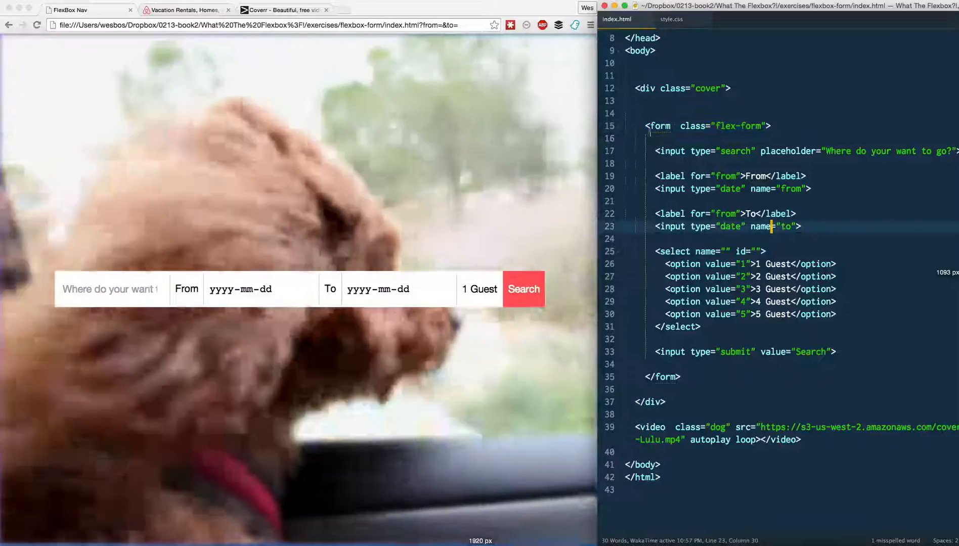
left_click(656, 163)
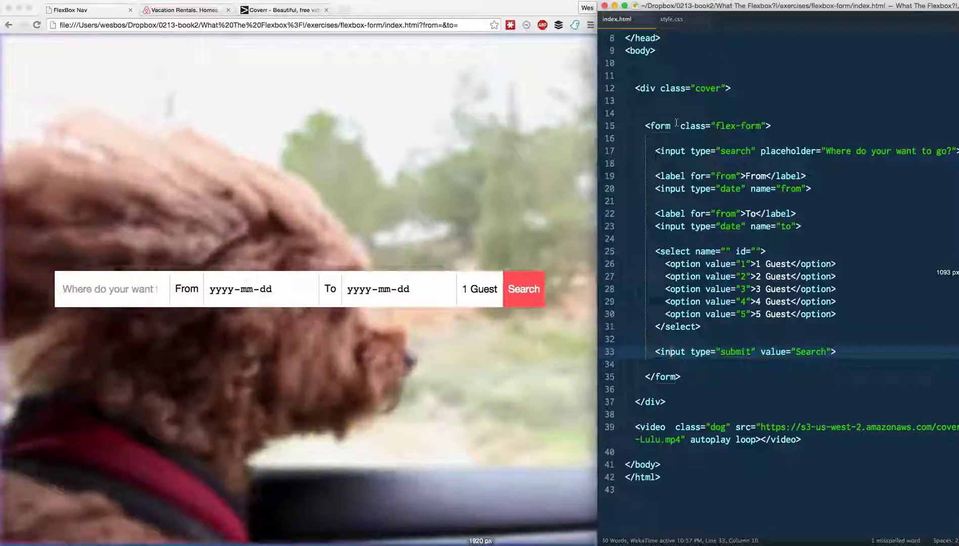
left_click(670, 20)
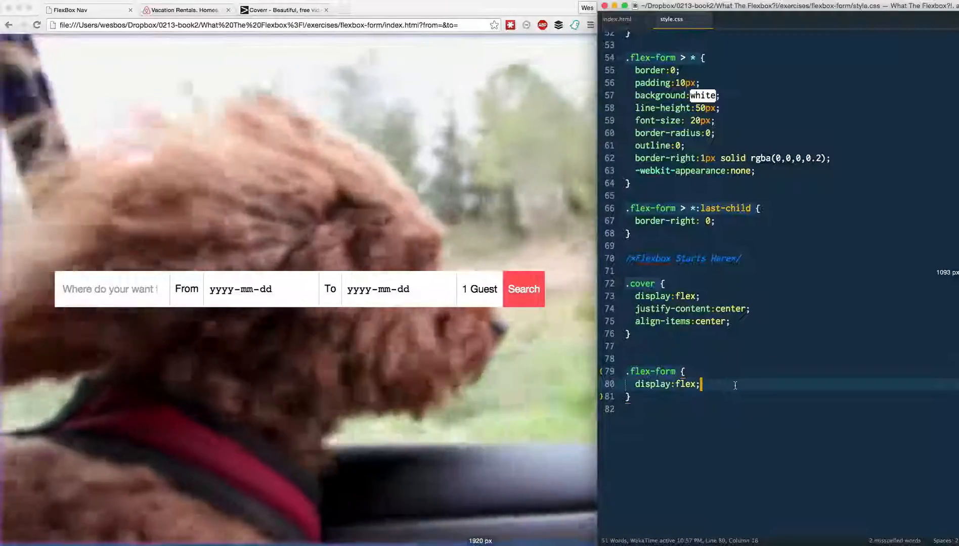
Give .flex-form a thick translucent rgba(0,0,0,0.3) solid border and 5px border-radius.
type("border:;")
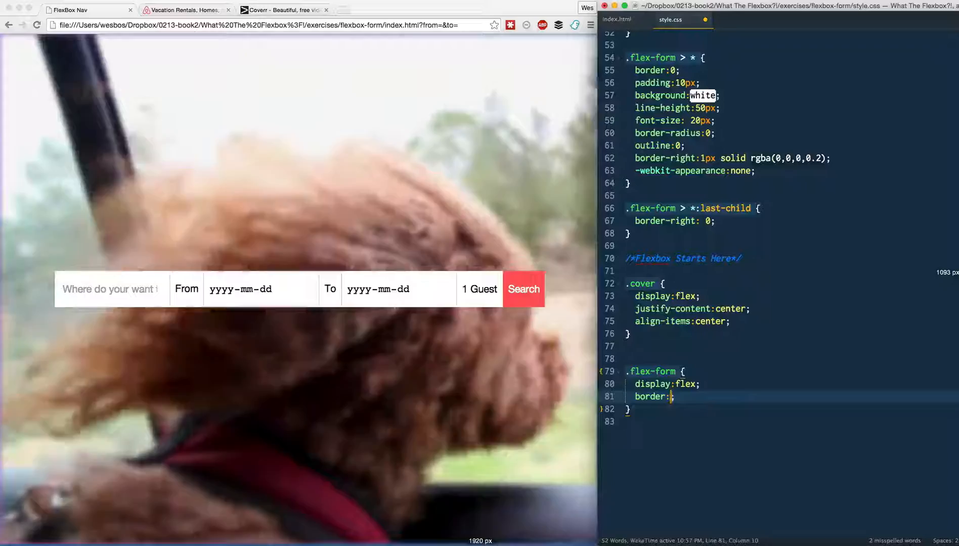
type("12")
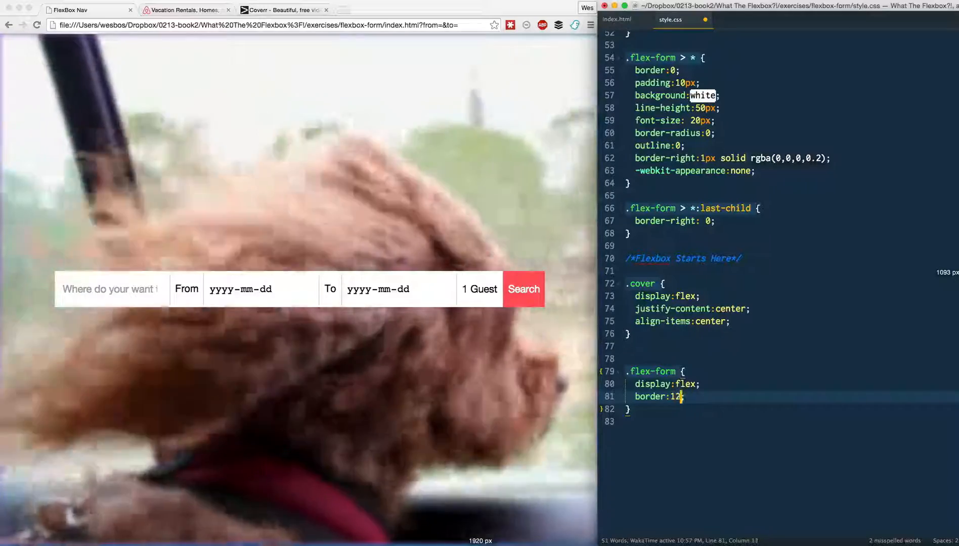
type("px solid rgba(0,0,0,0.3")
type("border-radius:5p")
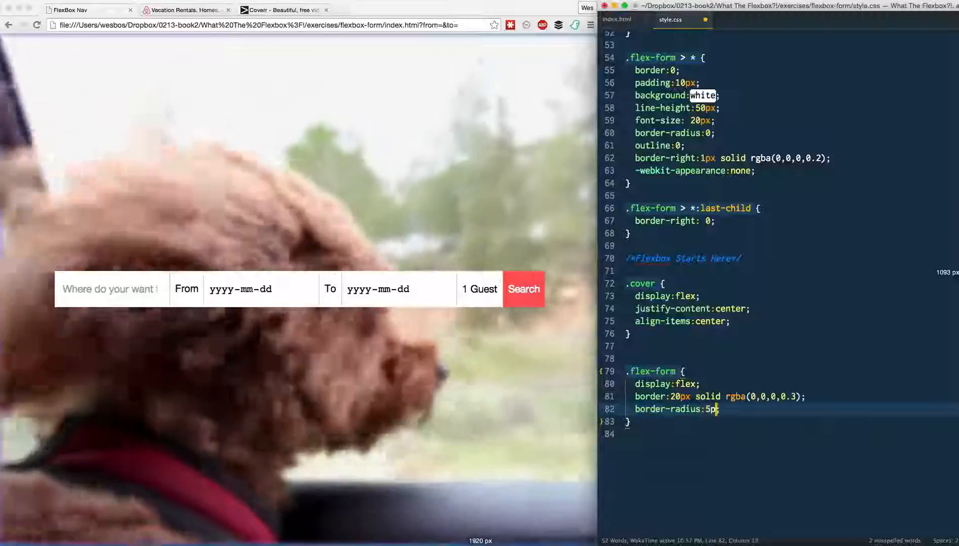
type("x;")
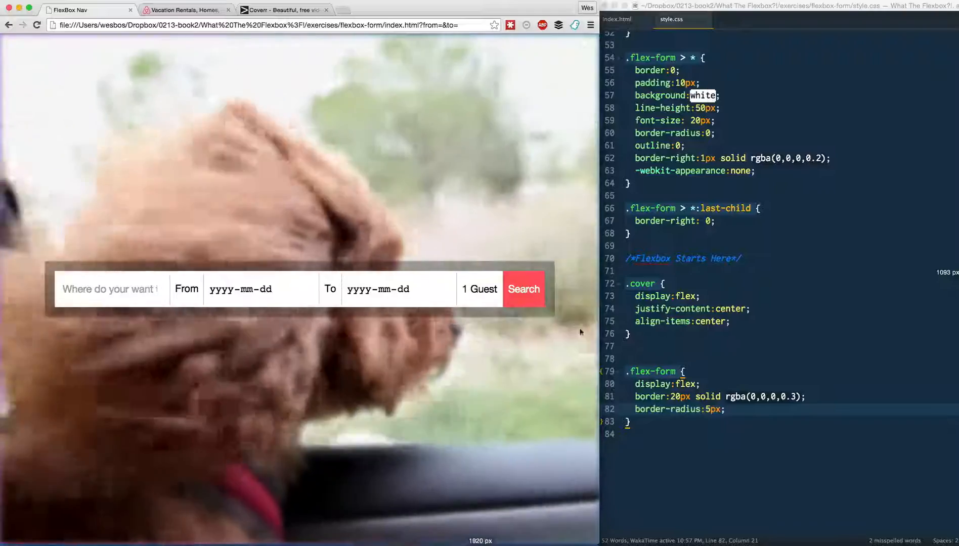
left_click(257, 288)
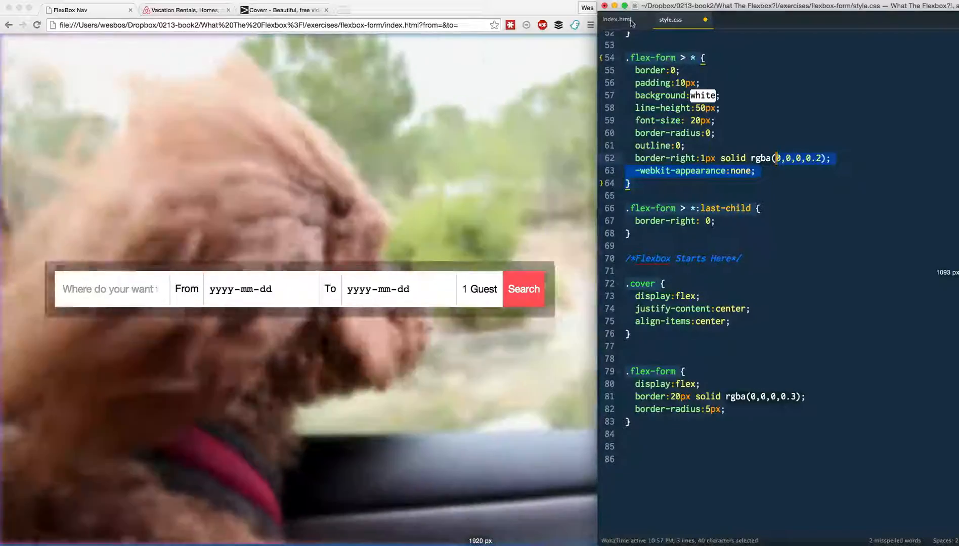
Write an input[type="search"] rule with flex-basis:500 after confirming the input's type.
left_click(617, 20)
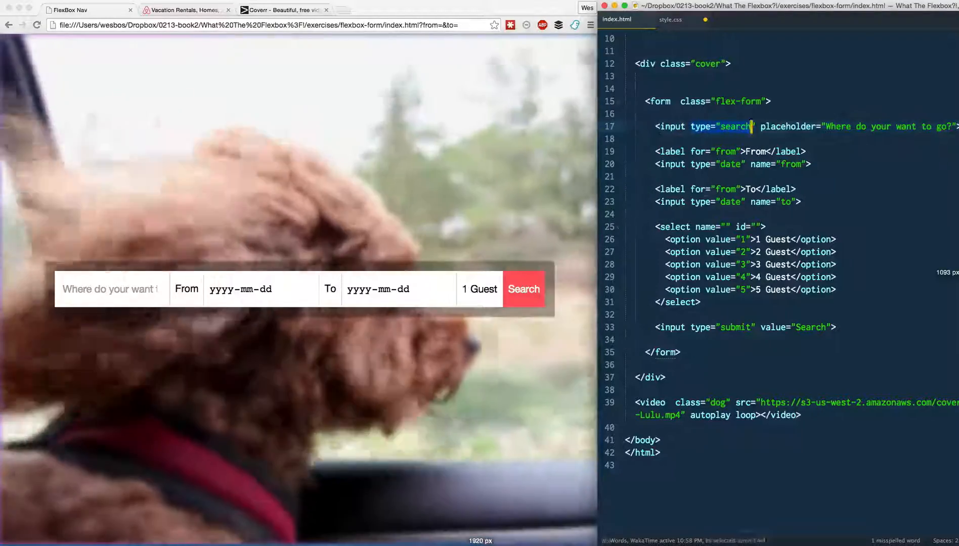
left_click(670, 19)
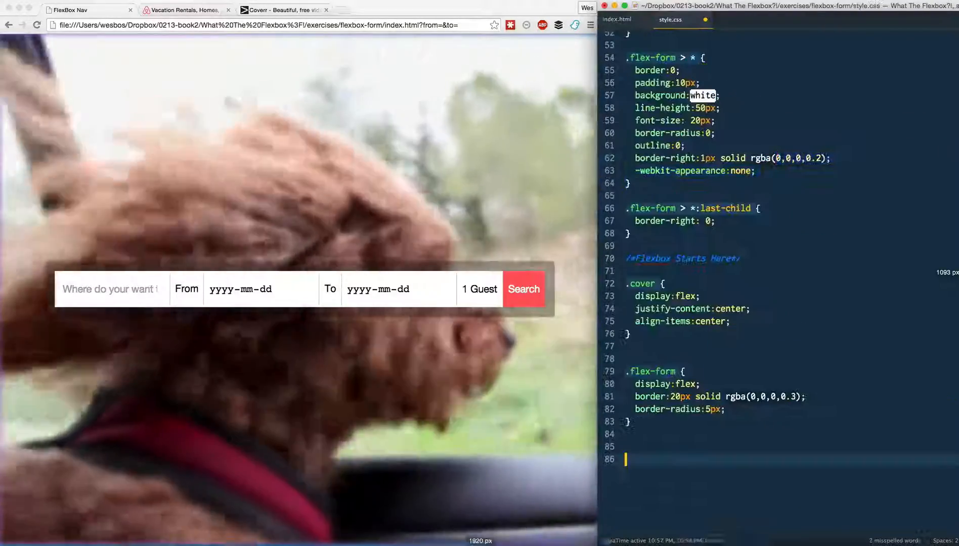
type("input")
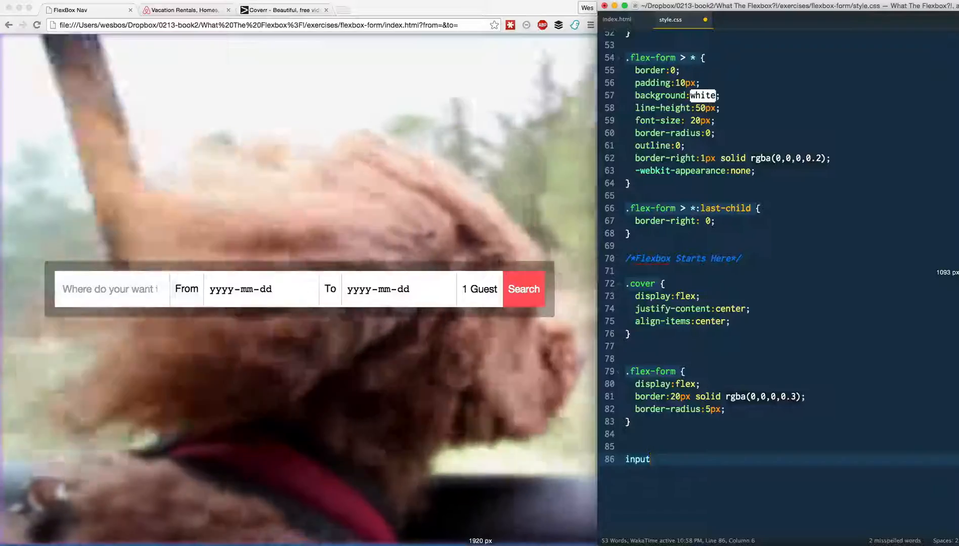
type("[type=\"search\"] {")
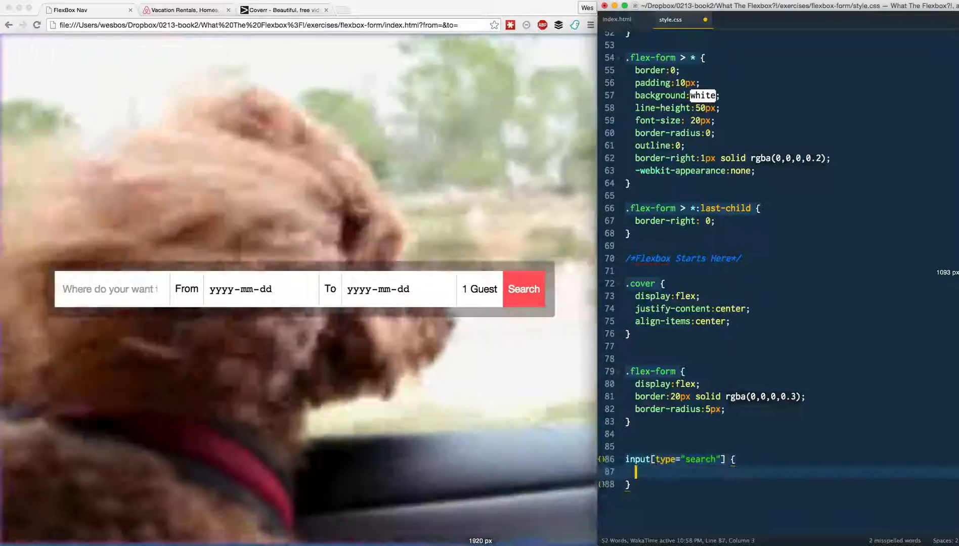
type("flex-ba")
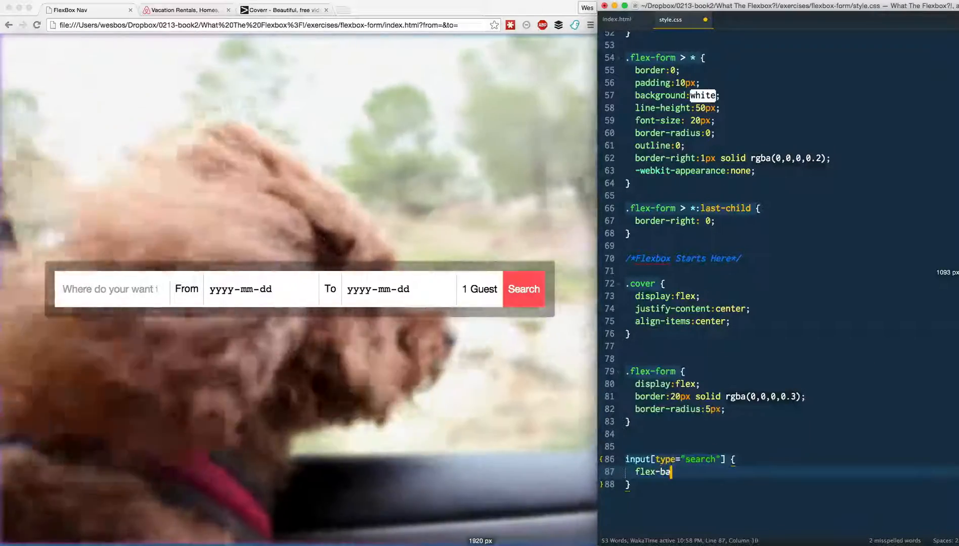
type("sis:500")
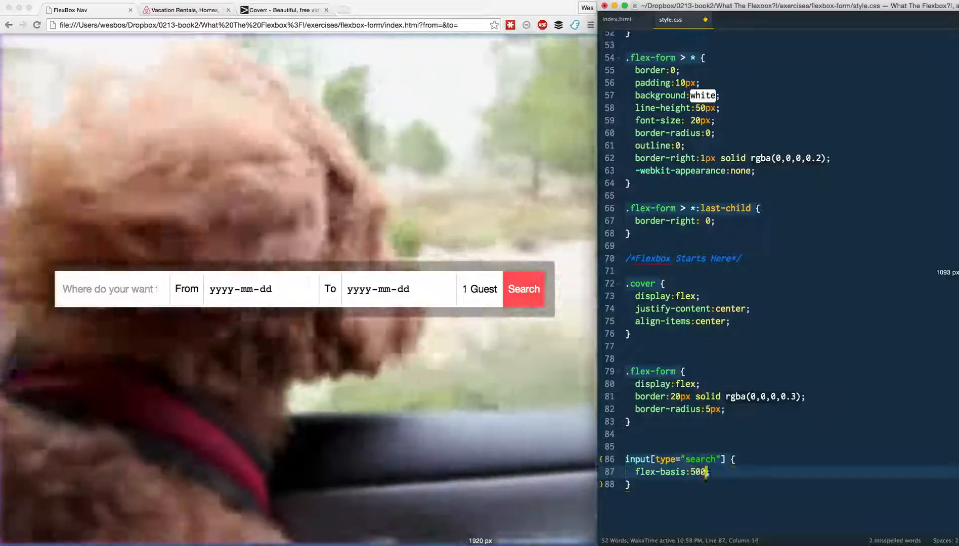